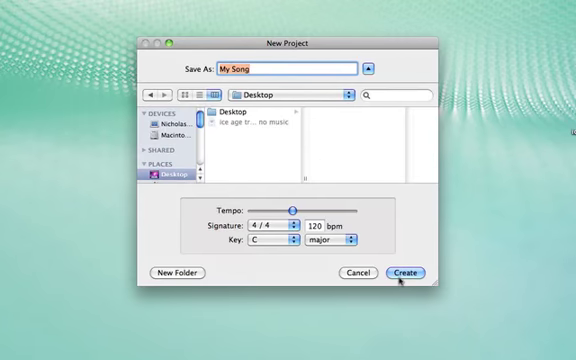
- Create the project named 'My Song' on the Desktop from the New Project dialog
left_click(400, 272)
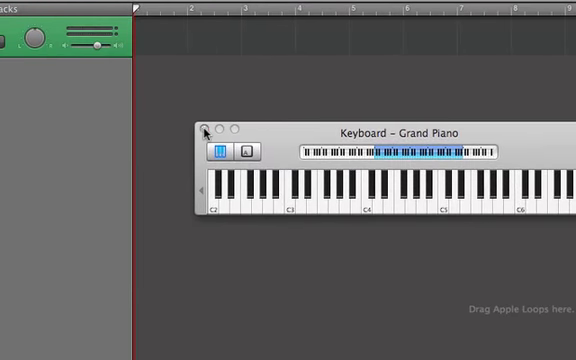
- Close the piano keyboard and delete the Grand Piano track via Track > Delete Track
left_click(204, 128)
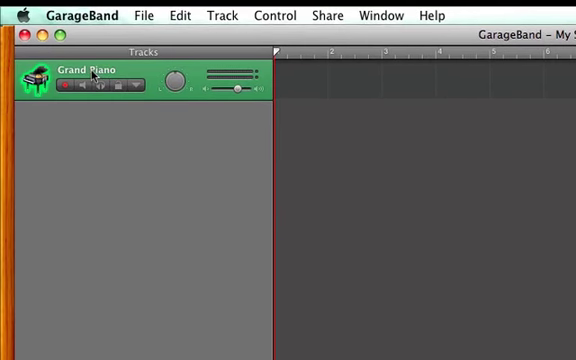
left_click(220, 16)
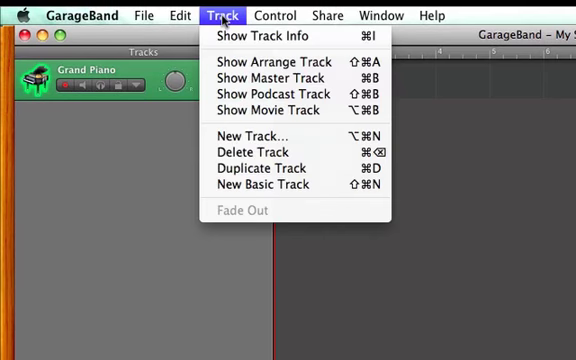
mouse_move(262, 152)
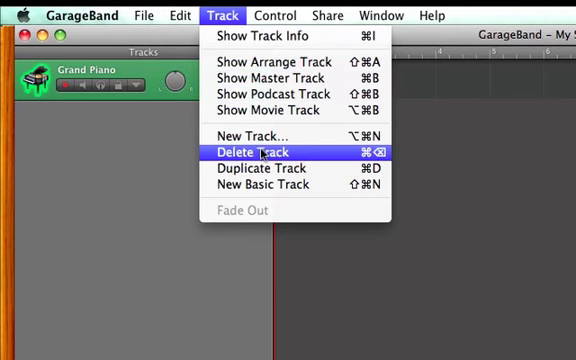
left_click(248, 152)
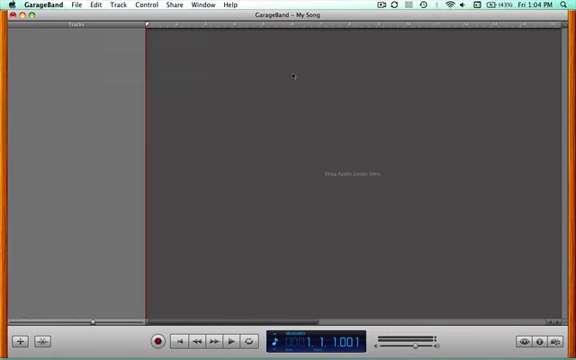
mouse_move(366, 8)
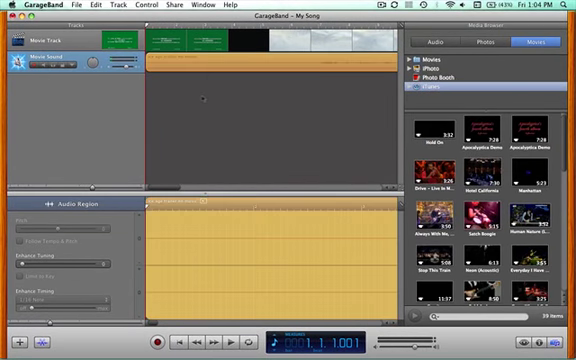
- Save the project and open the Movie Preview window from the Movie Track thumbnail
key("cmd+s")
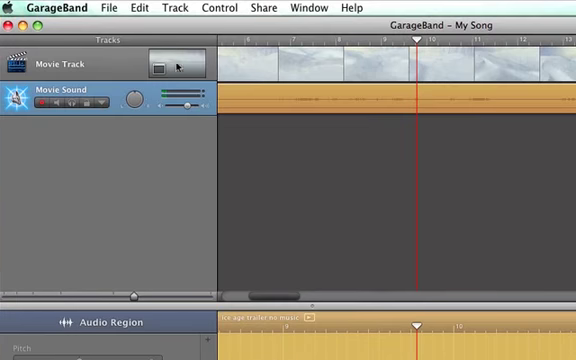
mouse_move(162, 64)
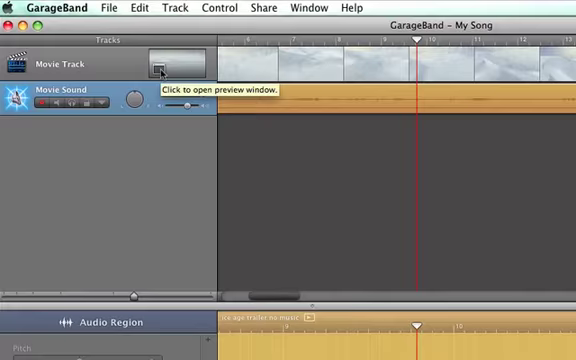
left_click(160, 68)
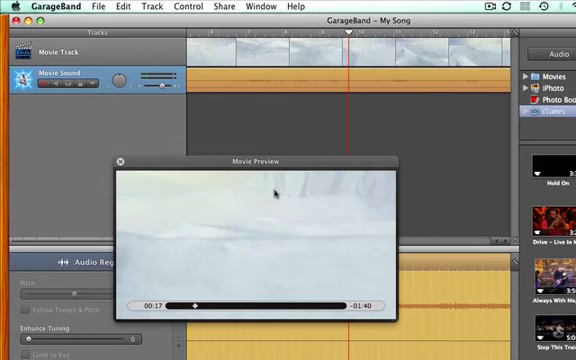